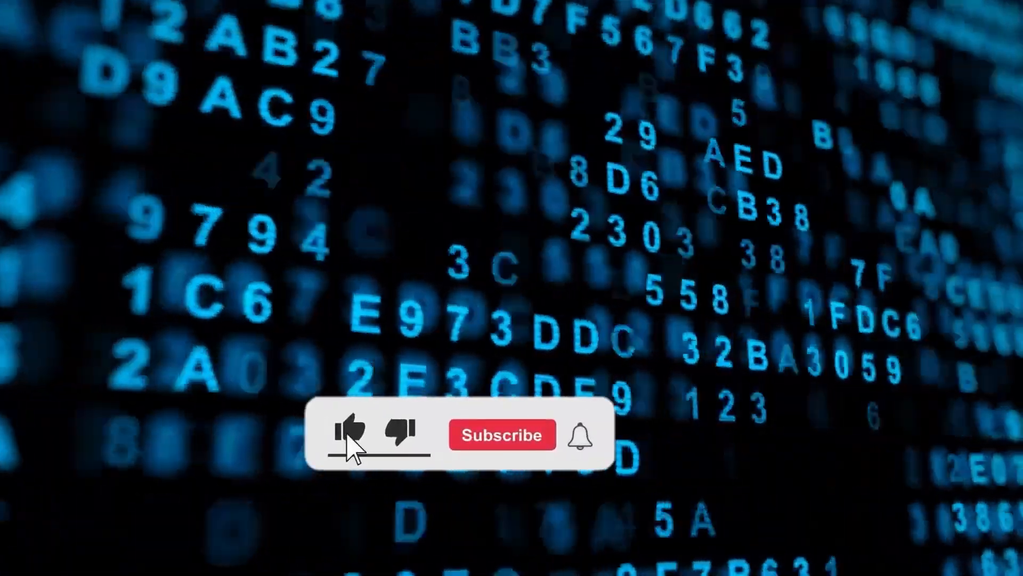
left_click(501, 434)
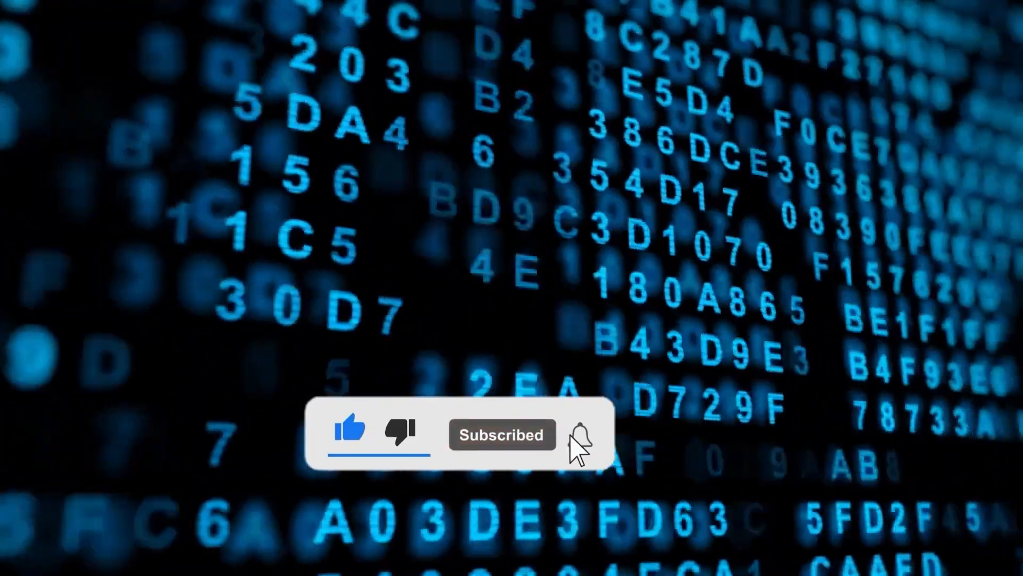